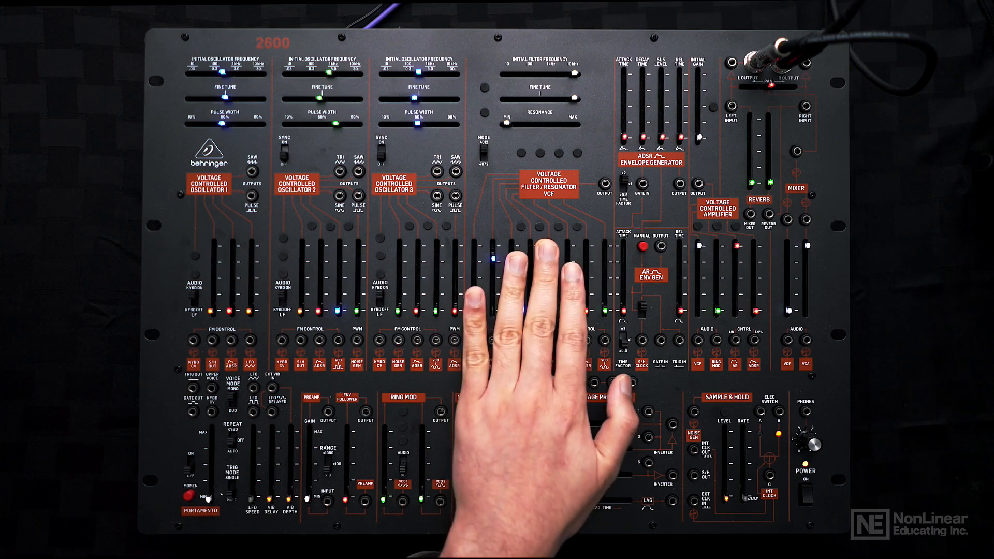
mouse_move(539, 285)
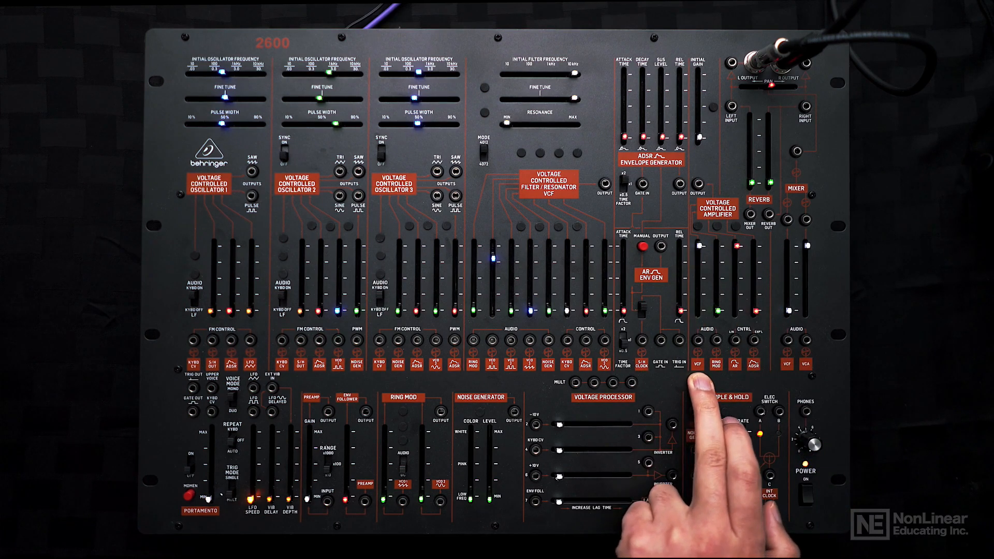
mouse_move(692, 317)
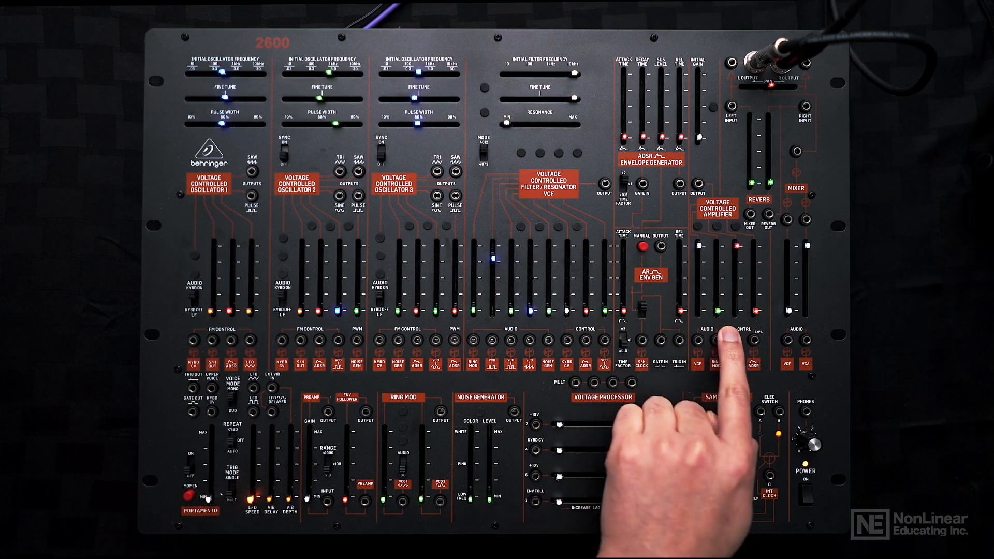
mouse_move(729, 317)
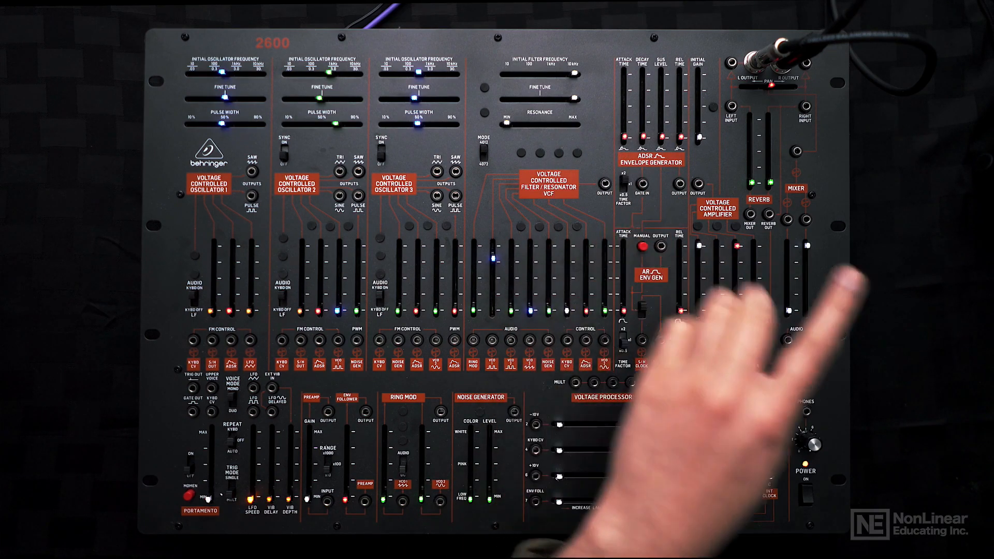